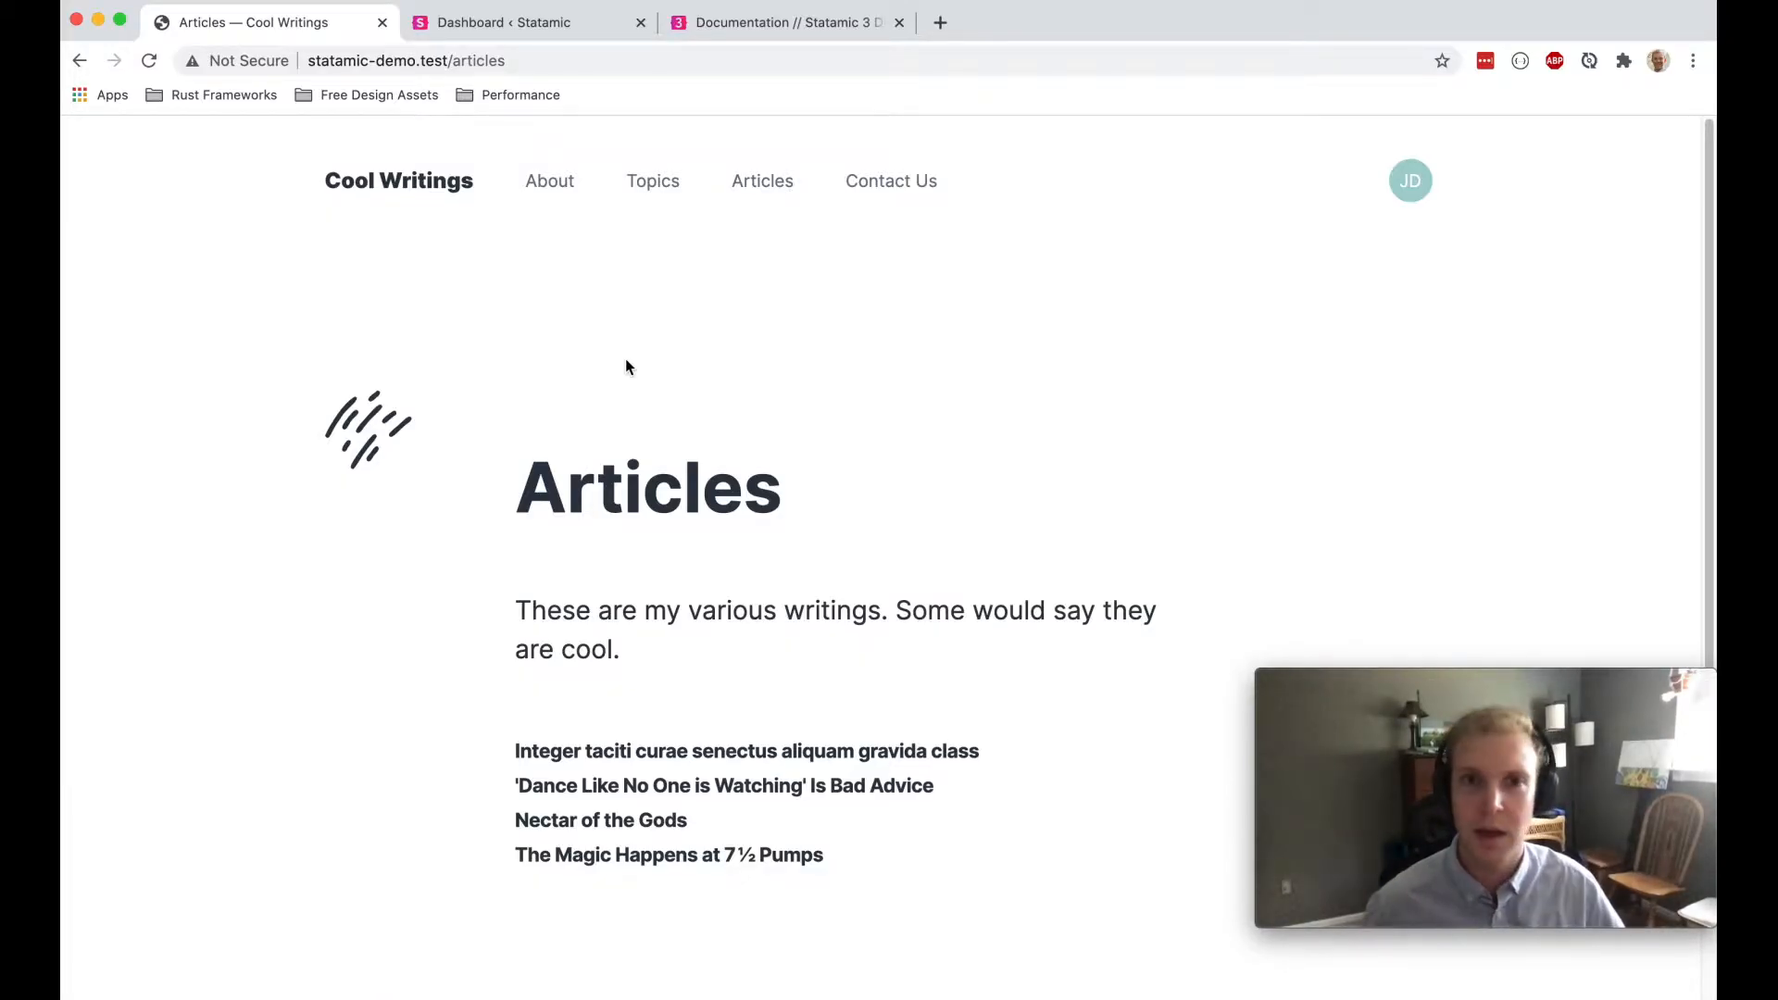
mouse_move(612, 339)
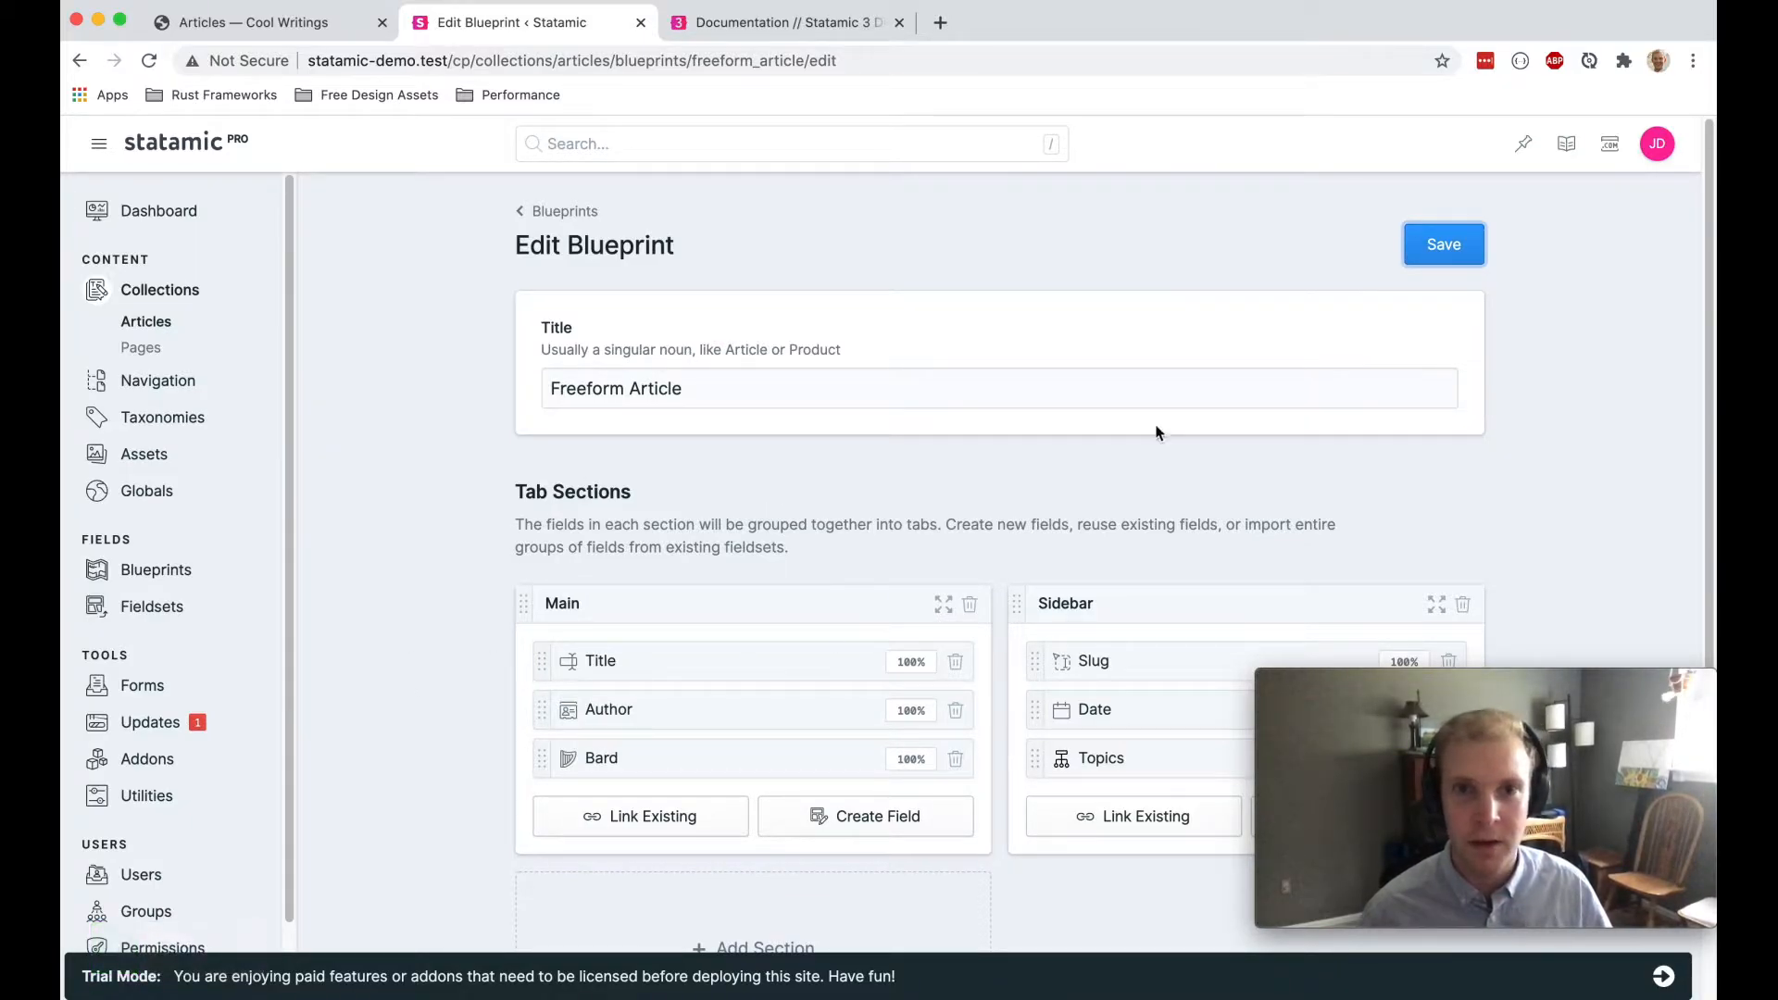
- Open the Articles collection and create a new Freeform Article entry
left_click(1584, 243)
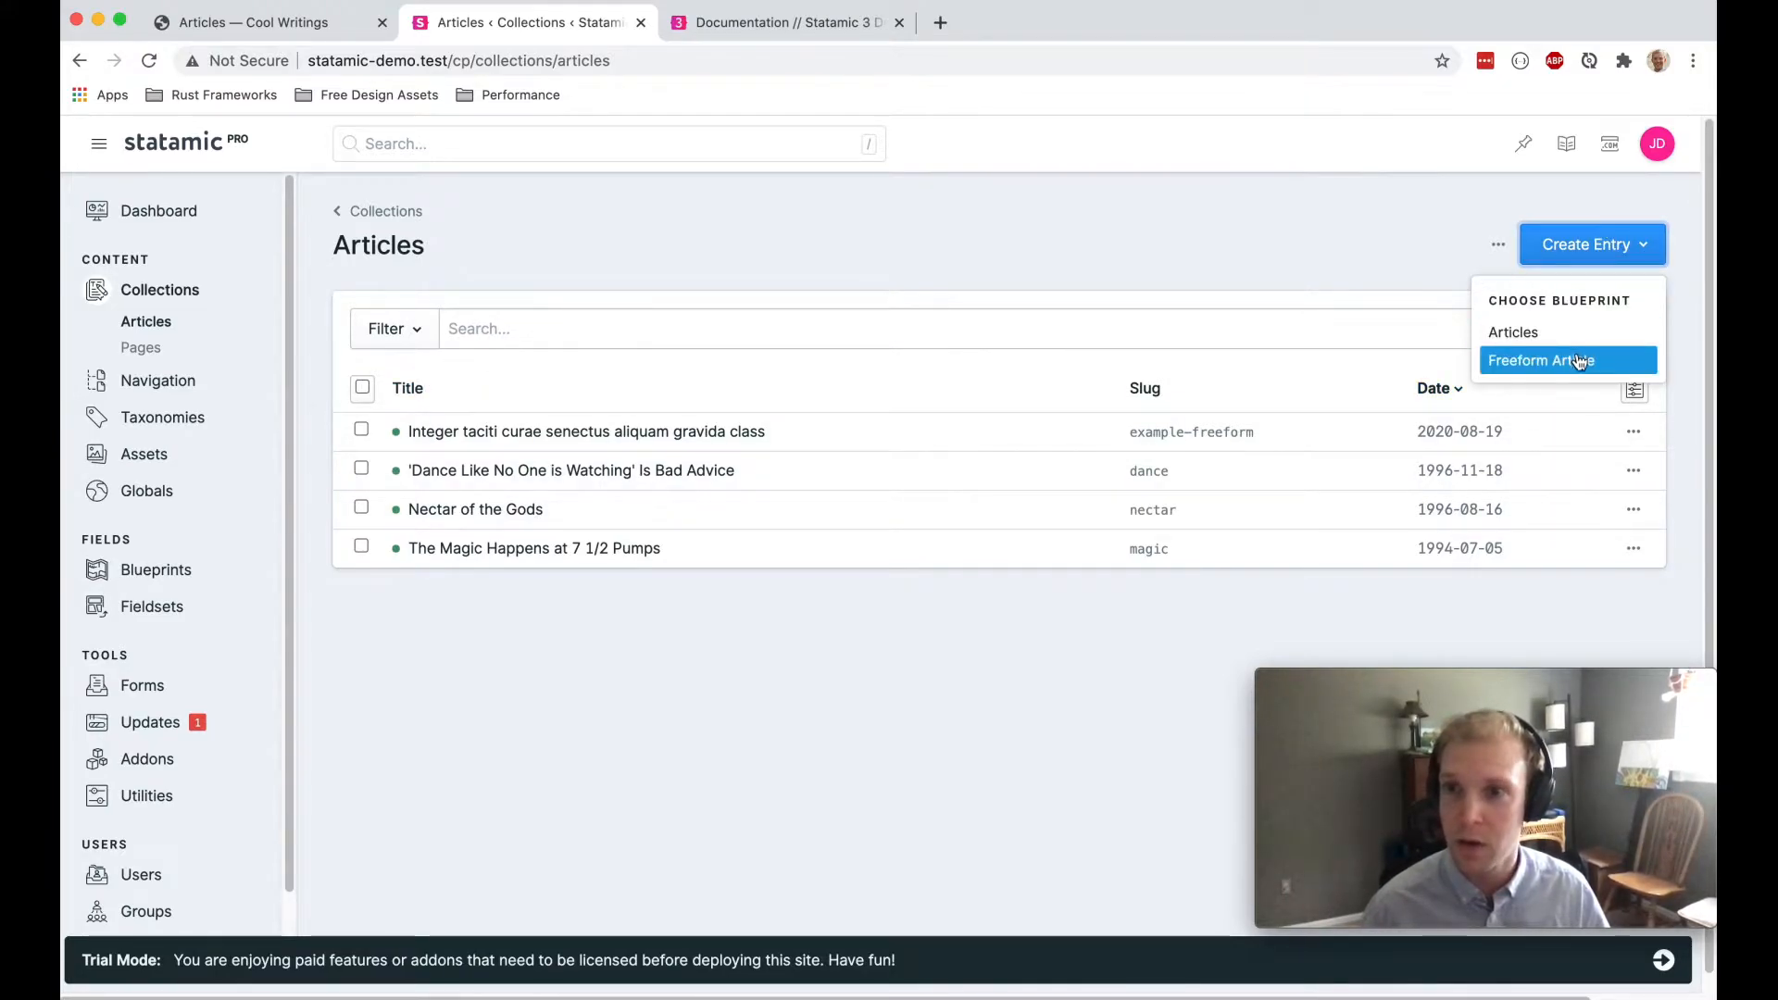
left_click(1541, 360)
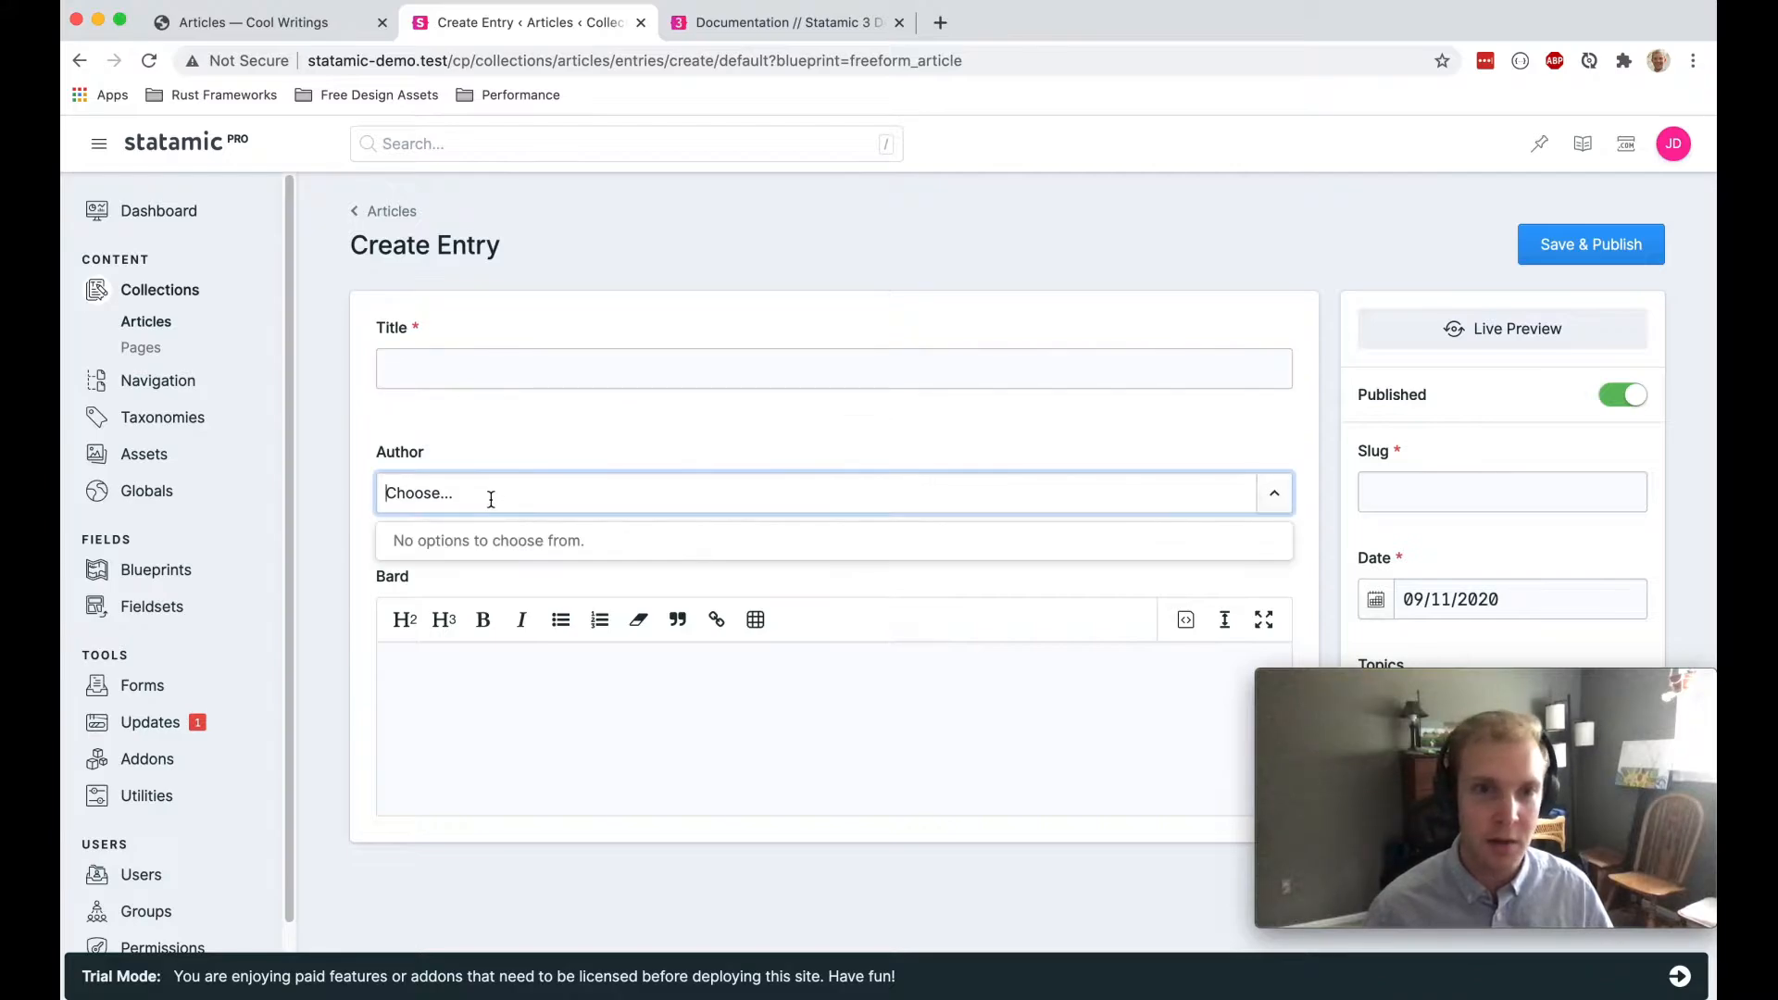
left_click(364, 681)
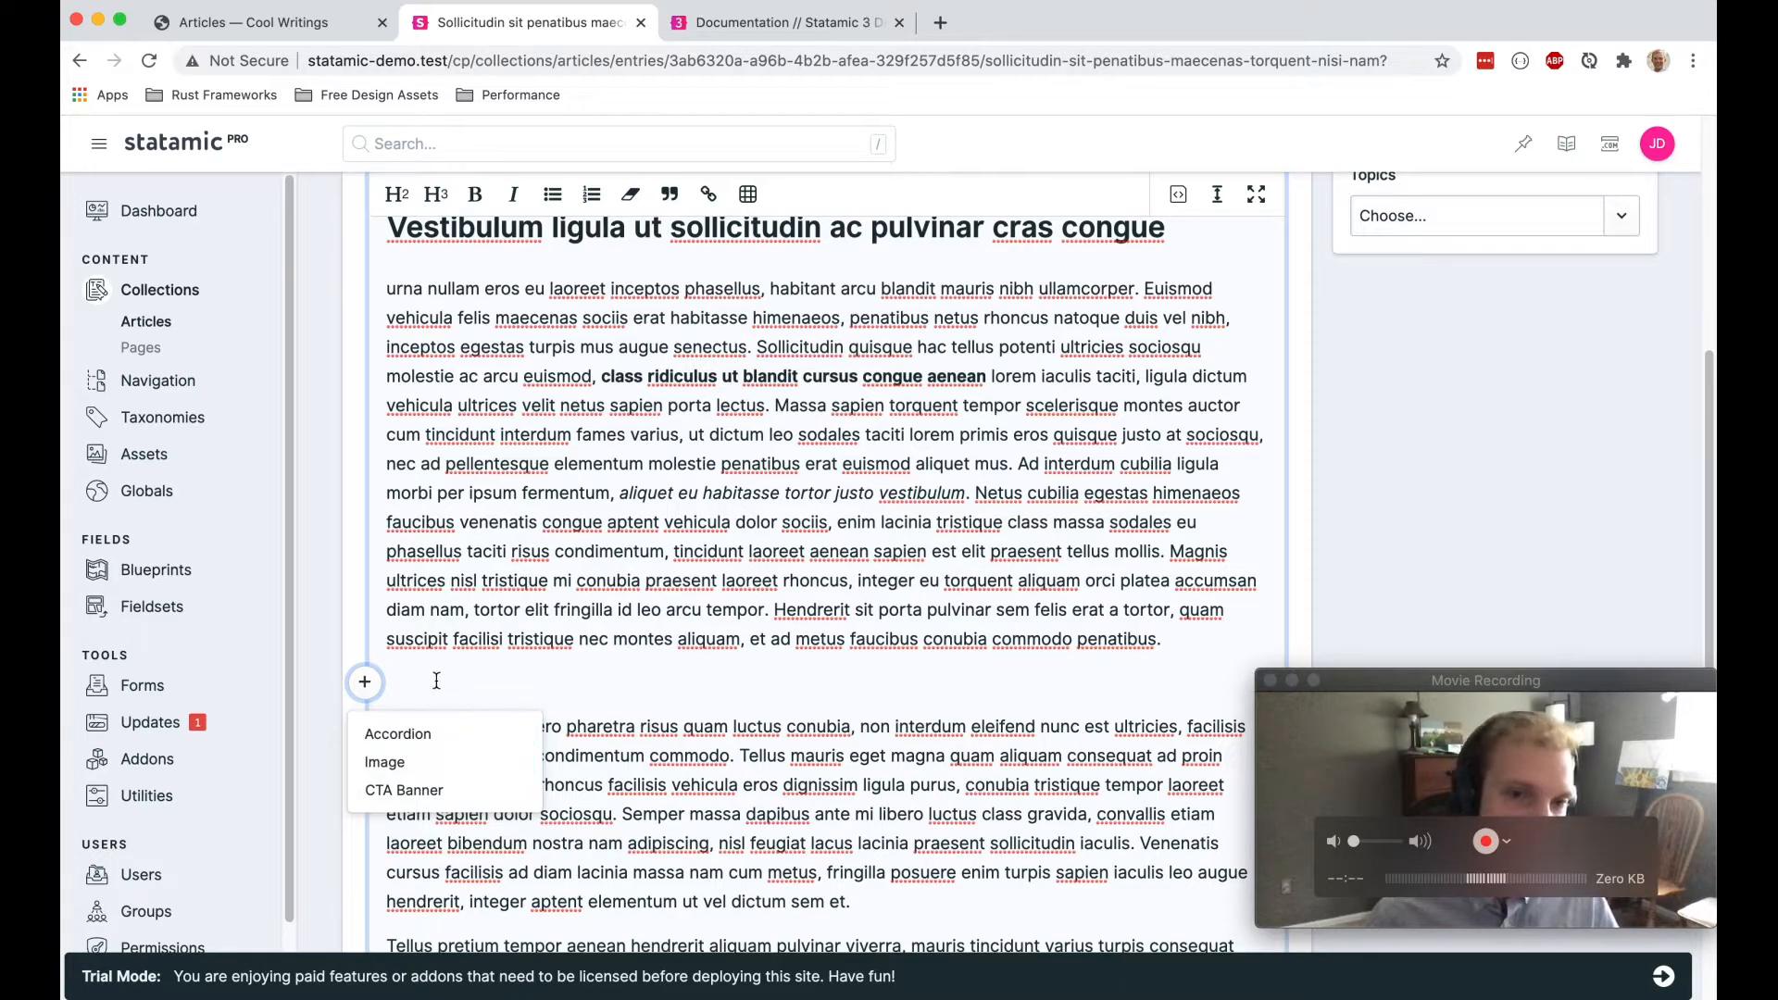
left_click(384, 761)
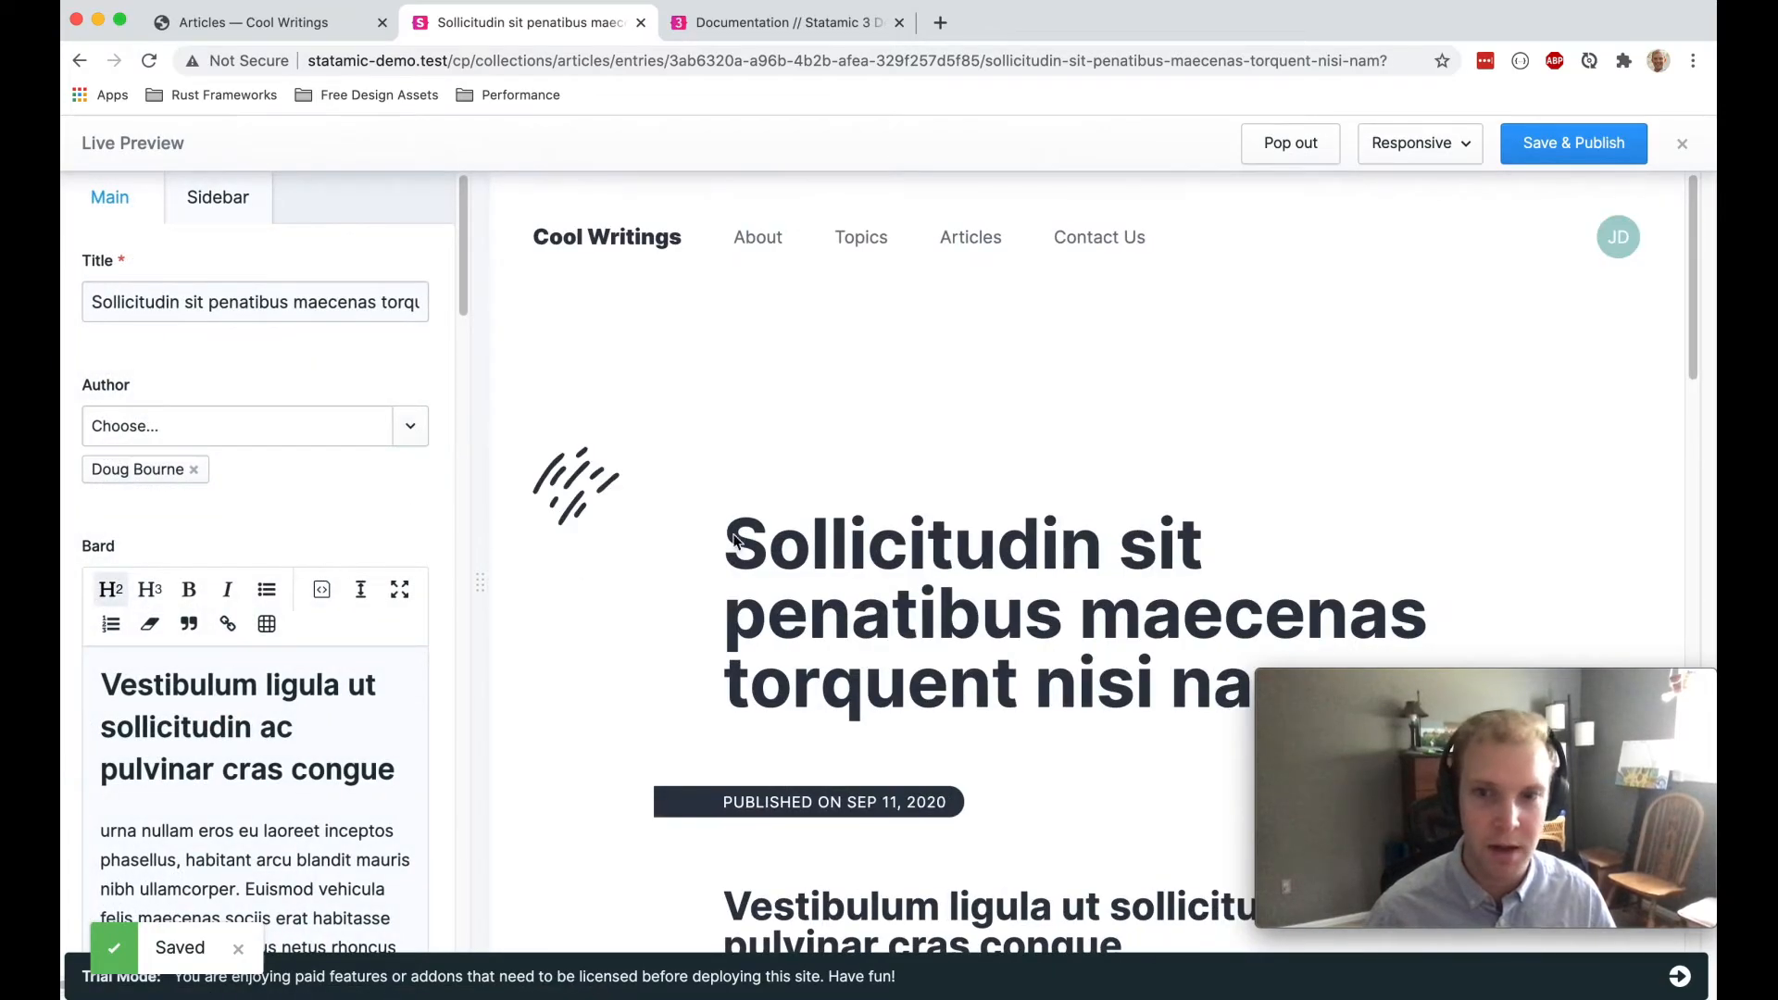
scroll("down", 3)
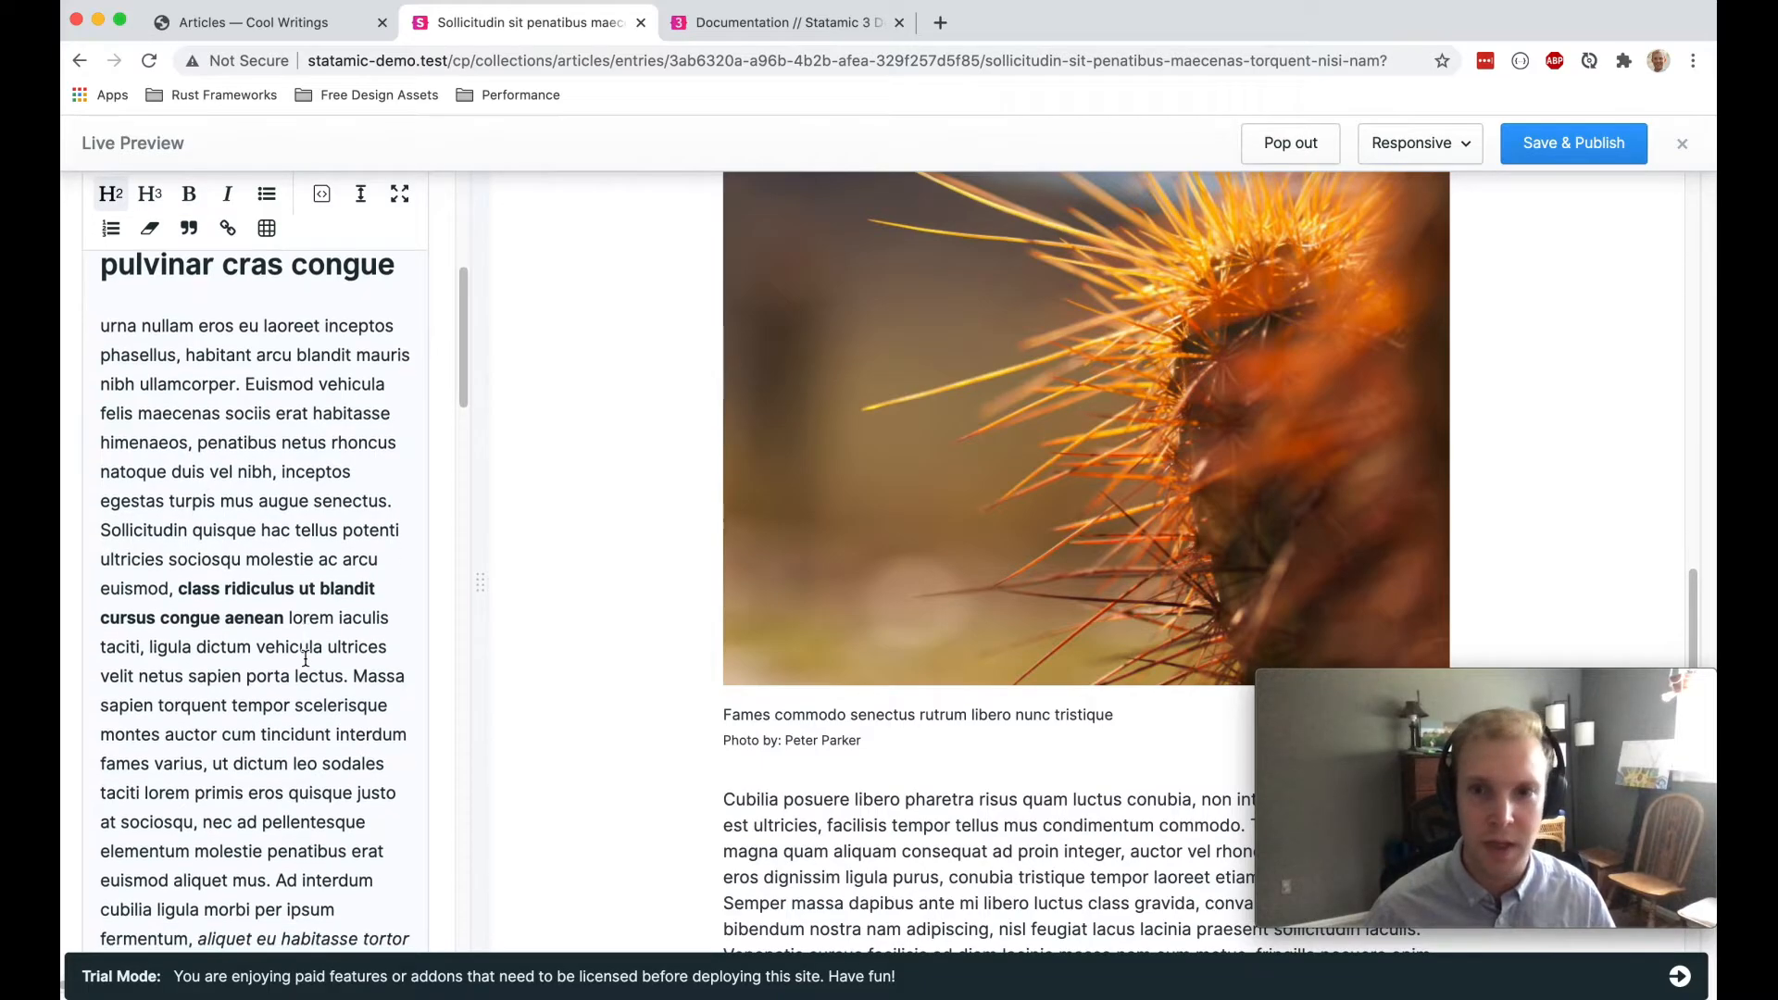
left_click(1418, 143)
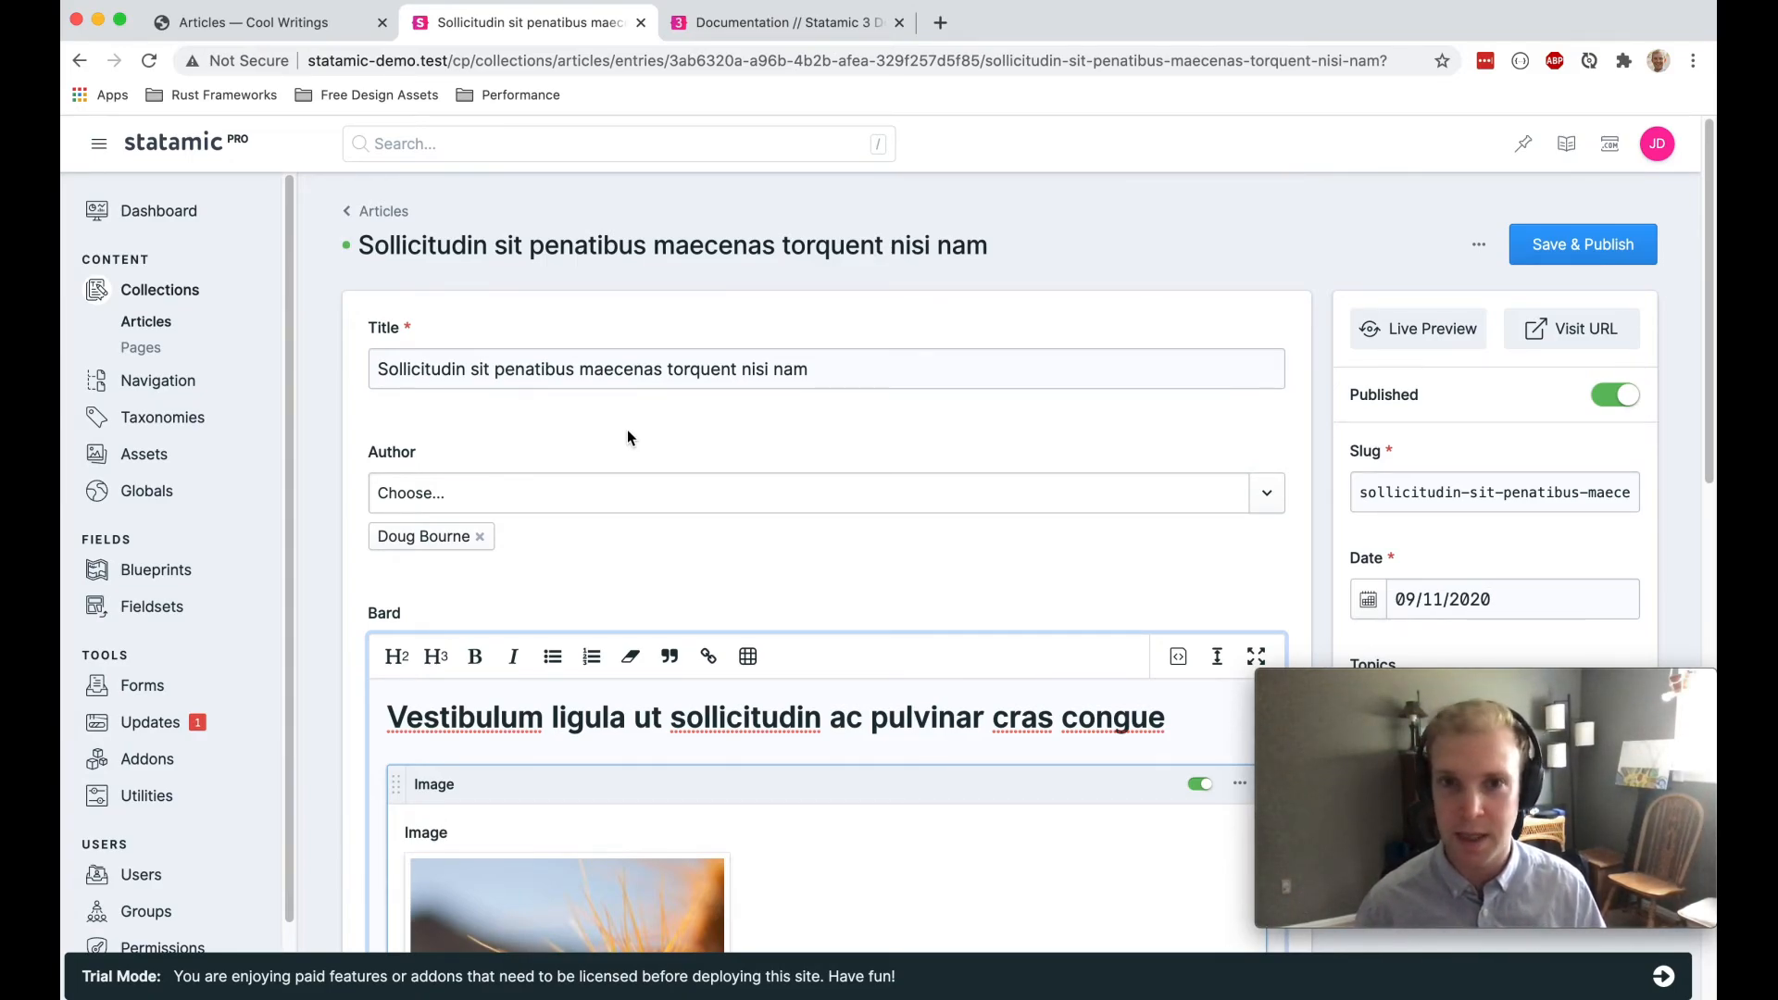
scroll("down", 3)
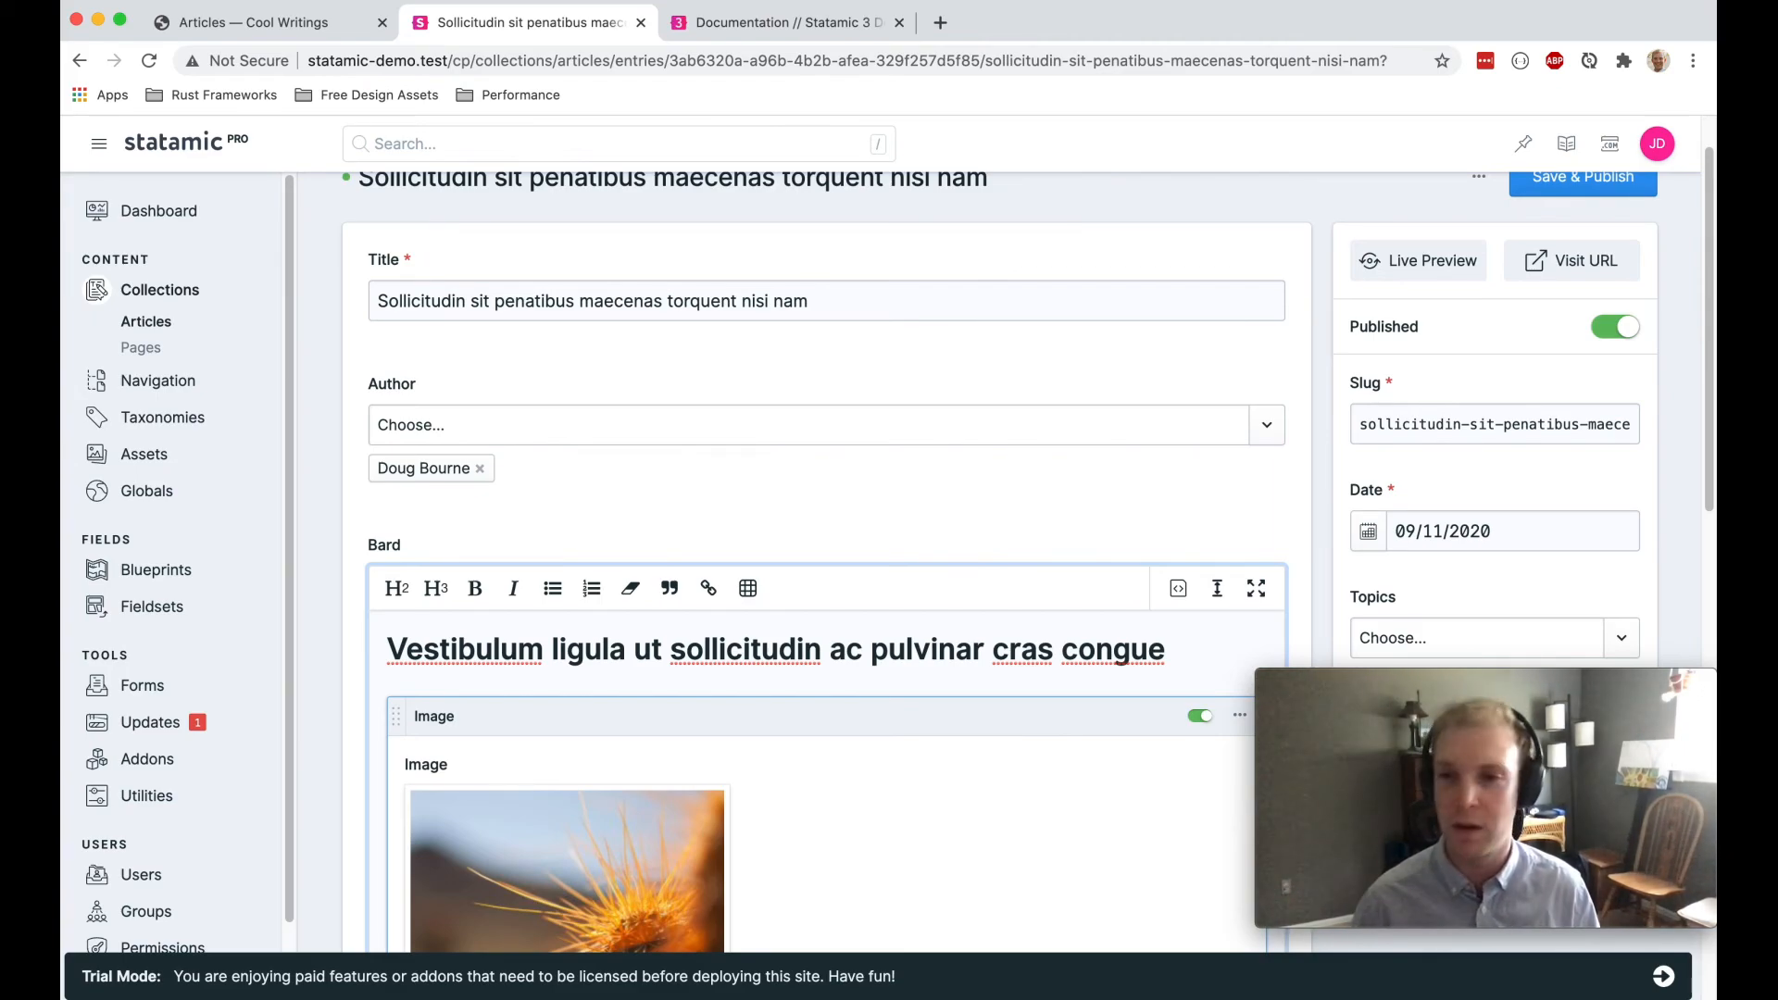